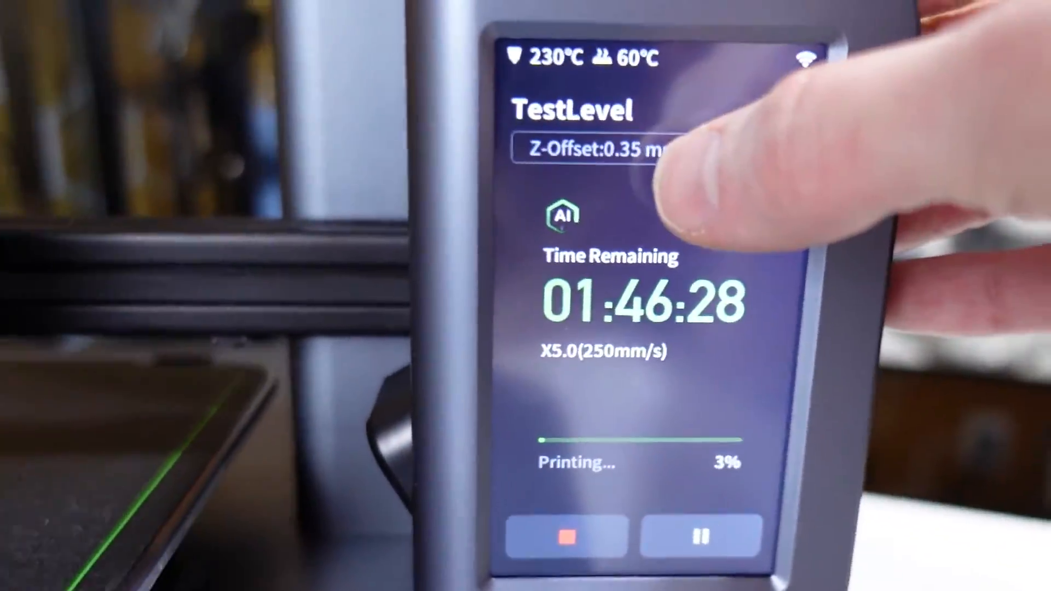
# Open the Z-offset adjustment showing 0.35 mm for the running TestLevel print.
pyautogui.click(593, 149)
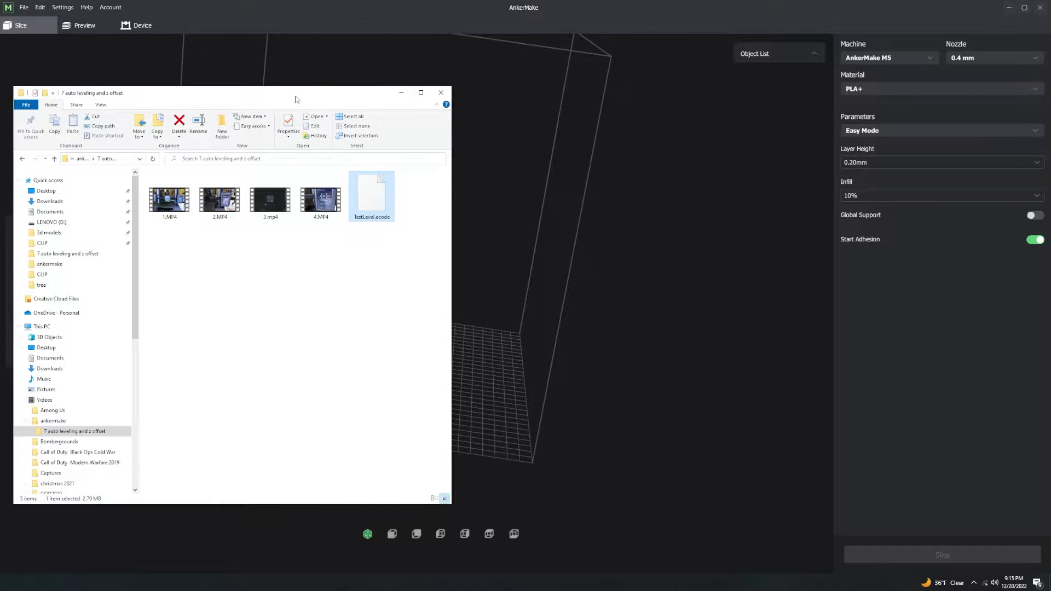
# Load TestLevel.gcode from the '7 auto leveling and z offset' folder into AnkerMake.
pyautogui.click(382, 248)
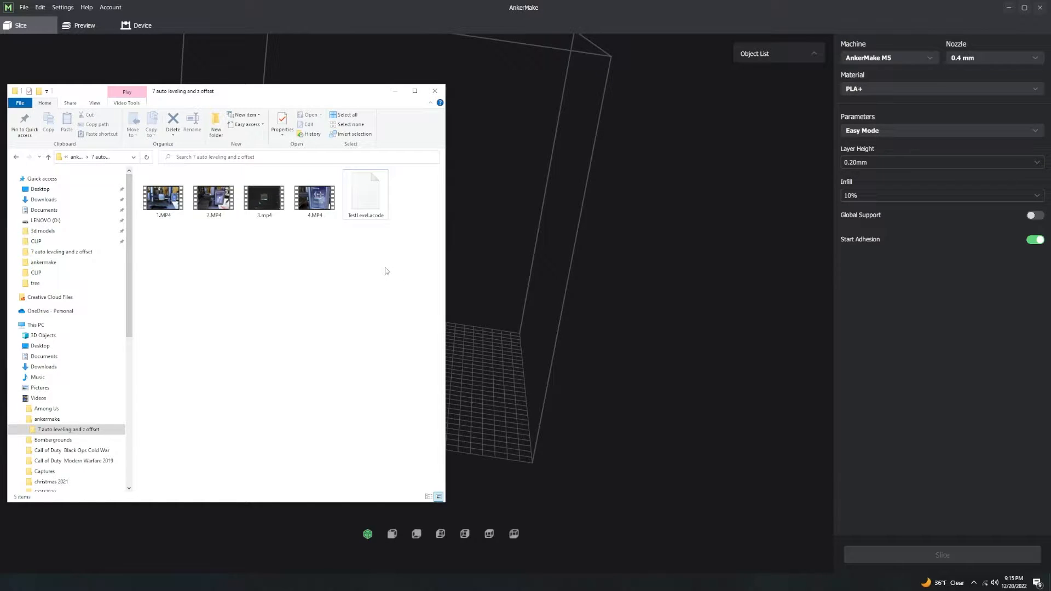
pyautogui.click(364, 194)
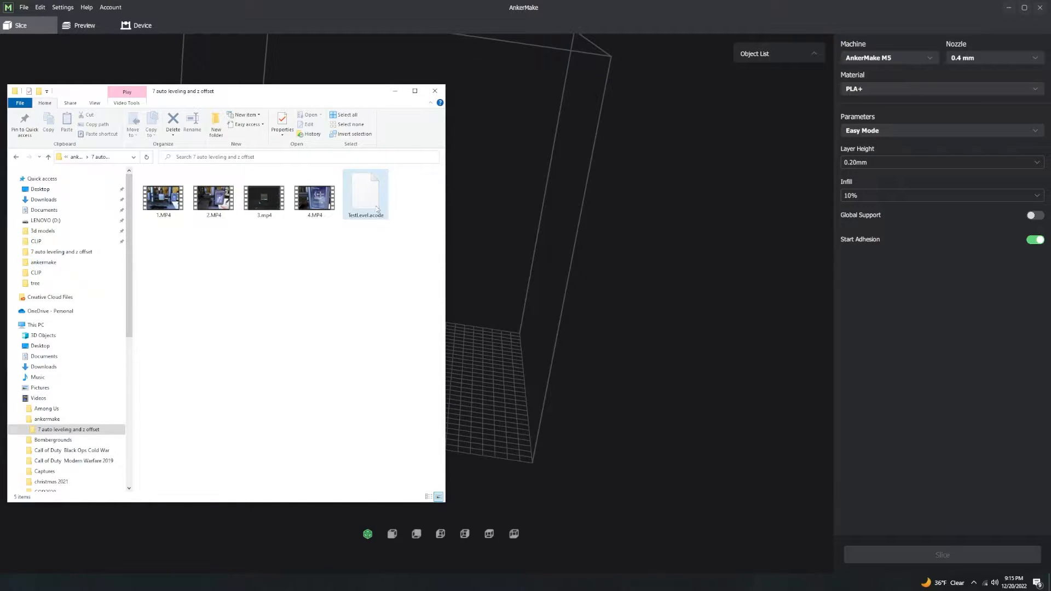
pyautogui.click(365, 194)
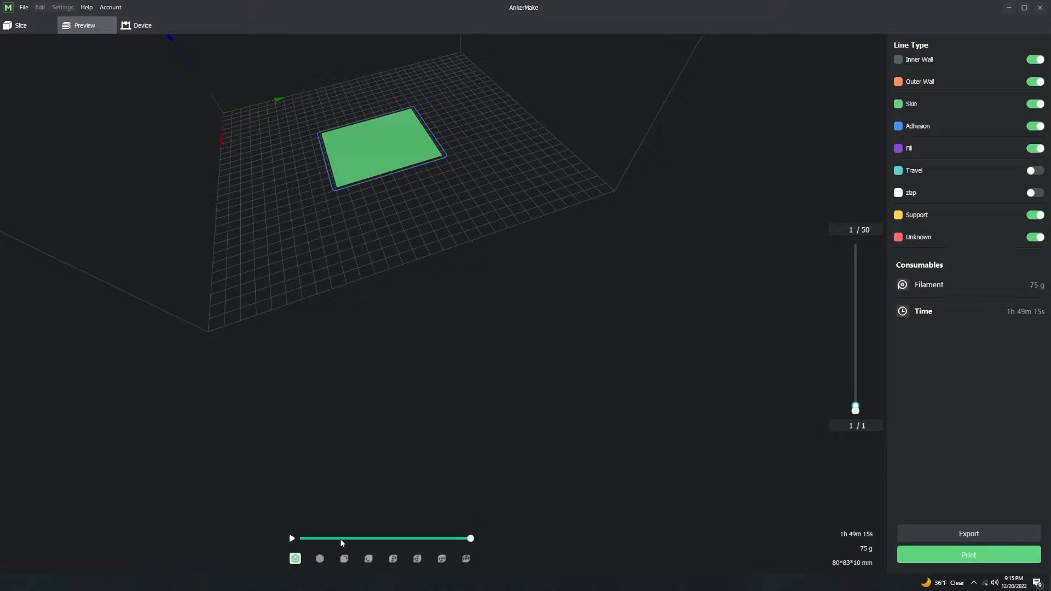
# Play the TestLevel first-layer toolpath animation in the Preview tab.
pyautogui.click(292, 538)
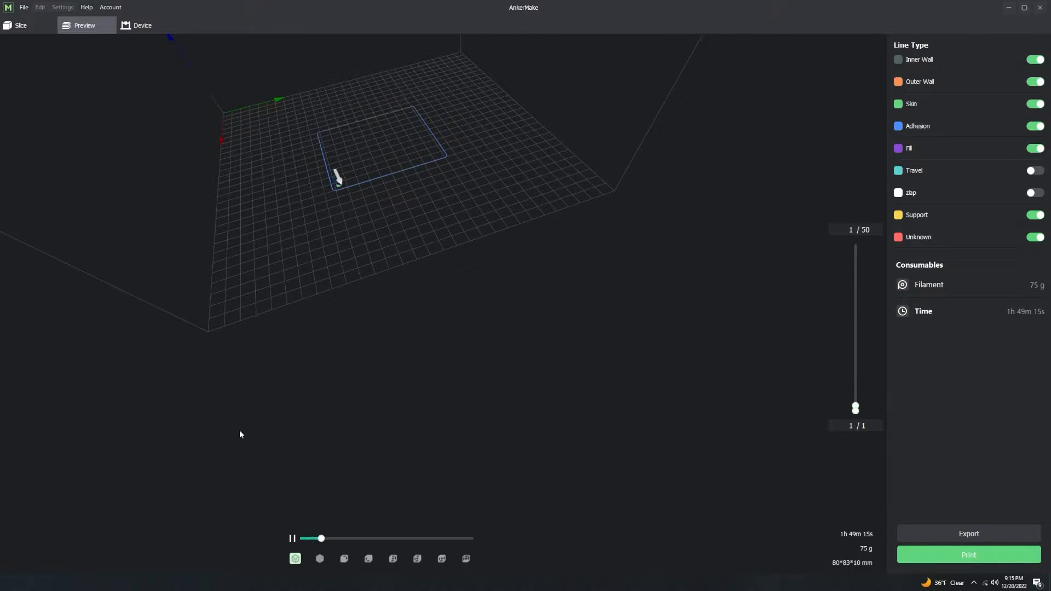